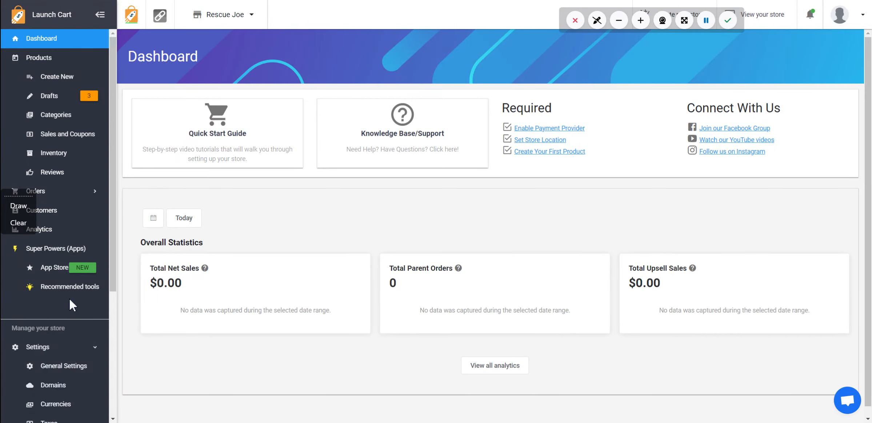
Show the Currencies settings page with US Dollar as base currency and no additional currencies
{"action": "left_click", "coordinate": [55, 404]}
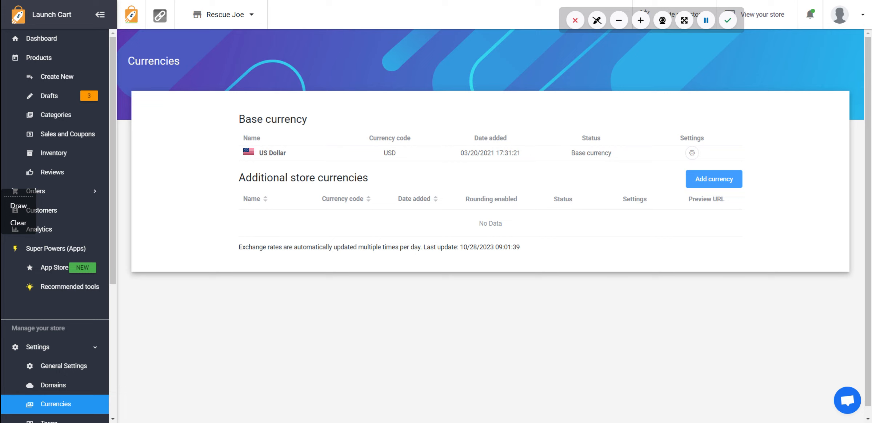
{"action": "mouse_move", "coordinate": [179, 21]}
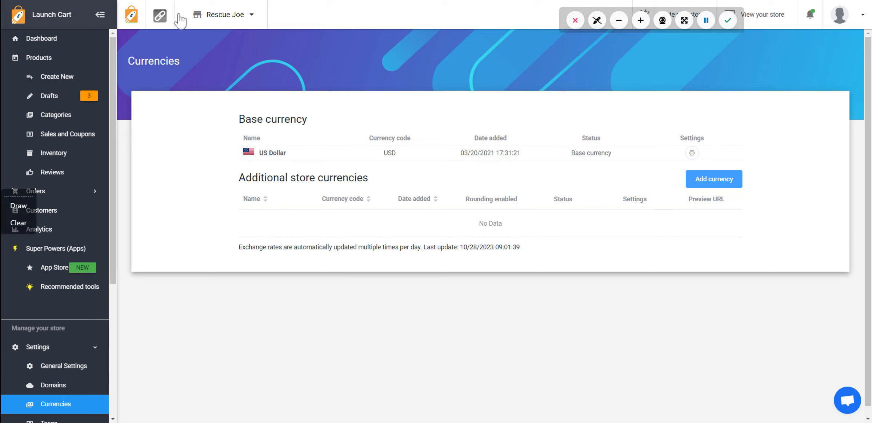